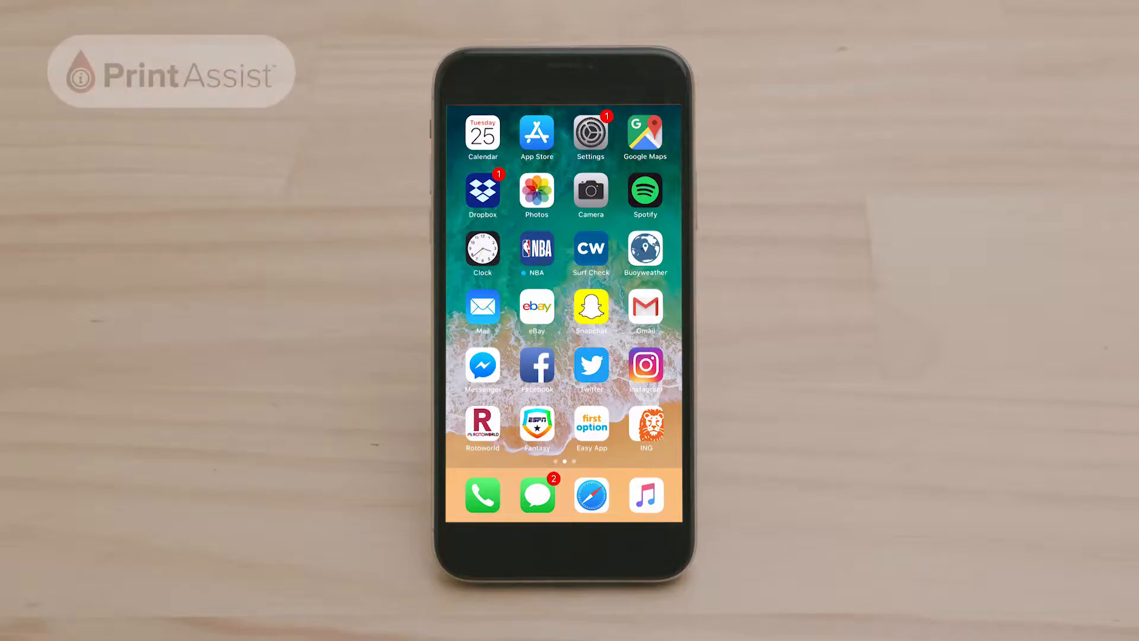
# Search the App Store for 'Canon print' and start downloading Canon PRINT Inkjet/SELPHY
pyautogui.click(537, 131)
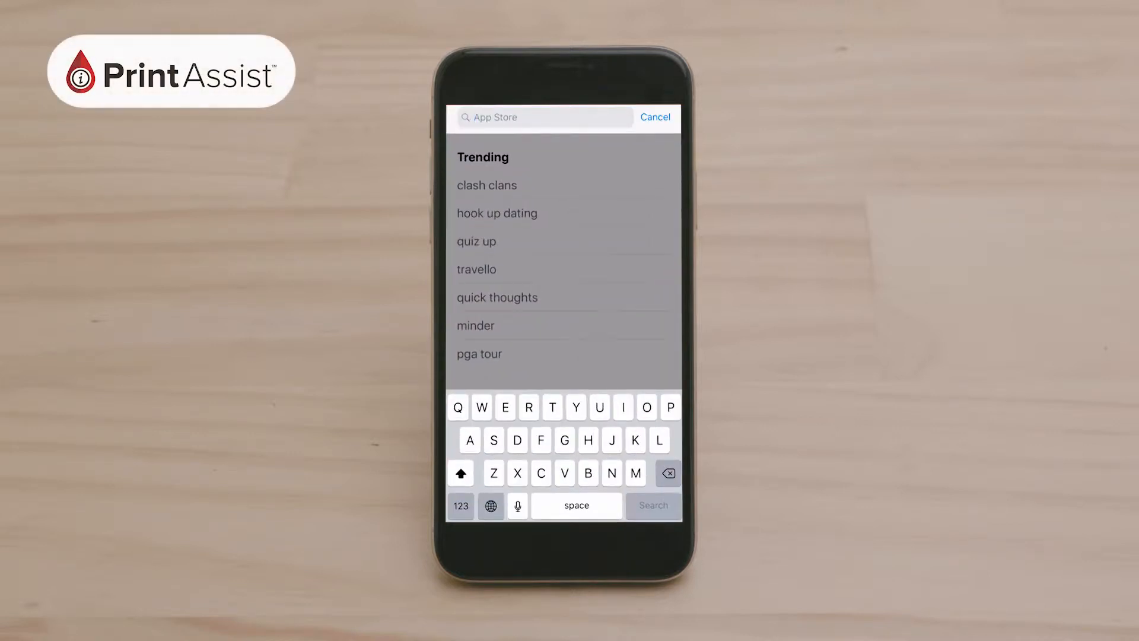
pyautogui.write('Canon print')
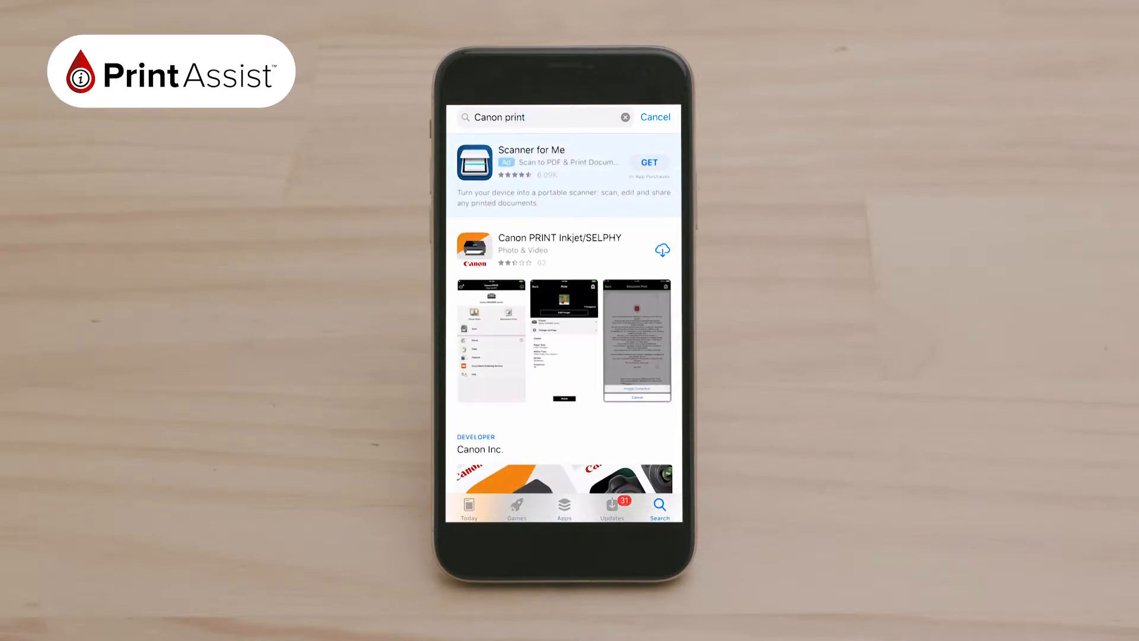
pyautogui.scroll(3)
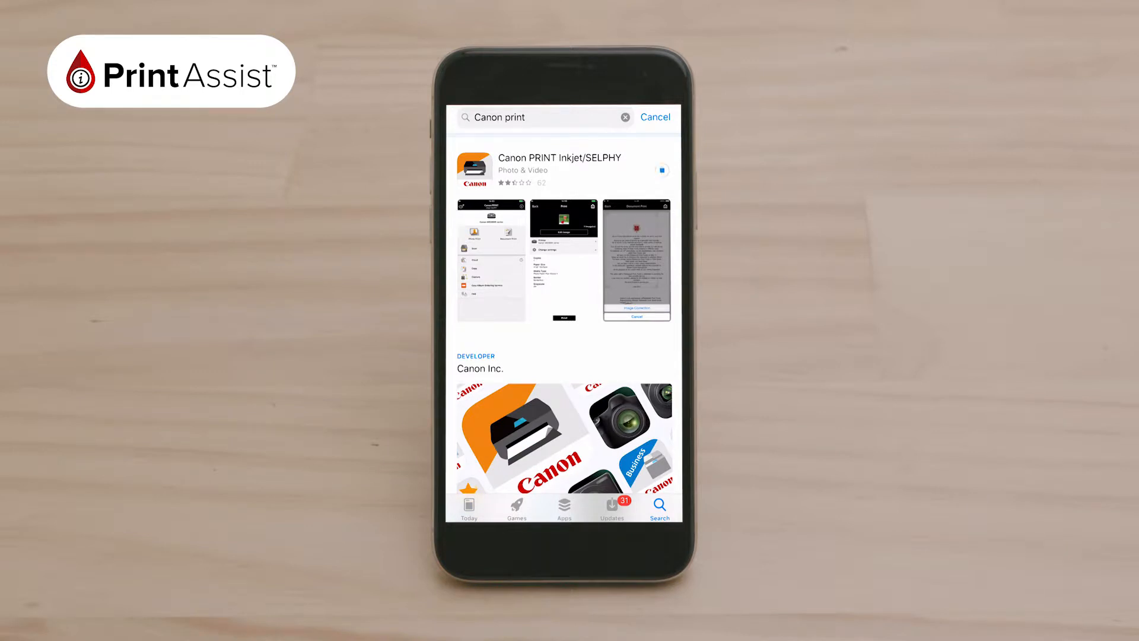
pyautogui.click(661, 170)
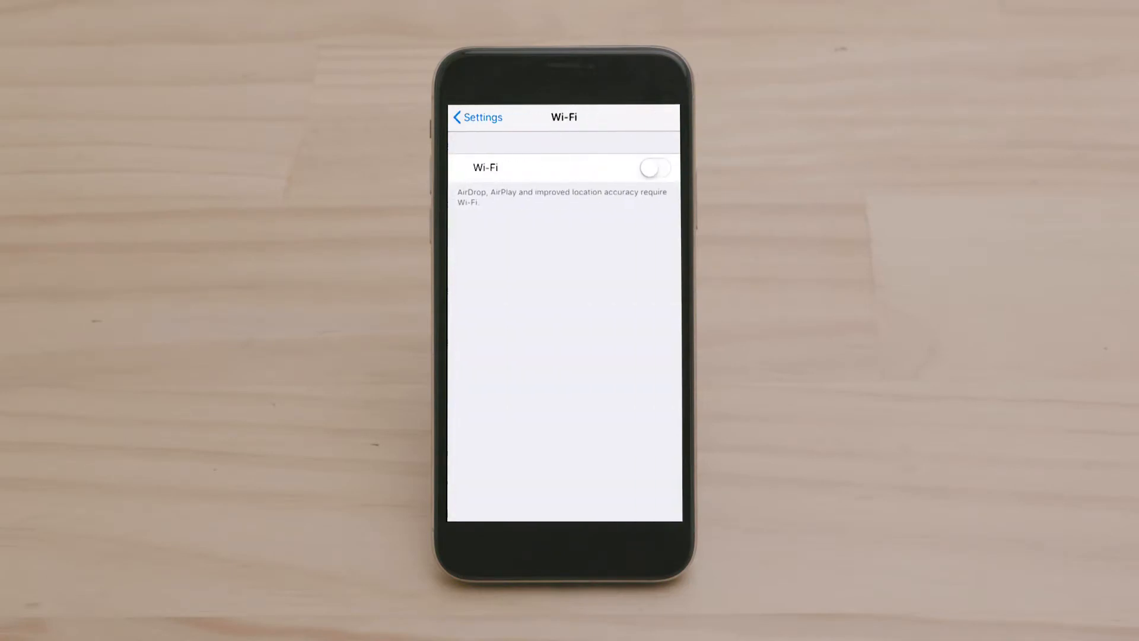
# Turn the phone's Wi-Fi on in Settings
pyautogui.click(652, 167)
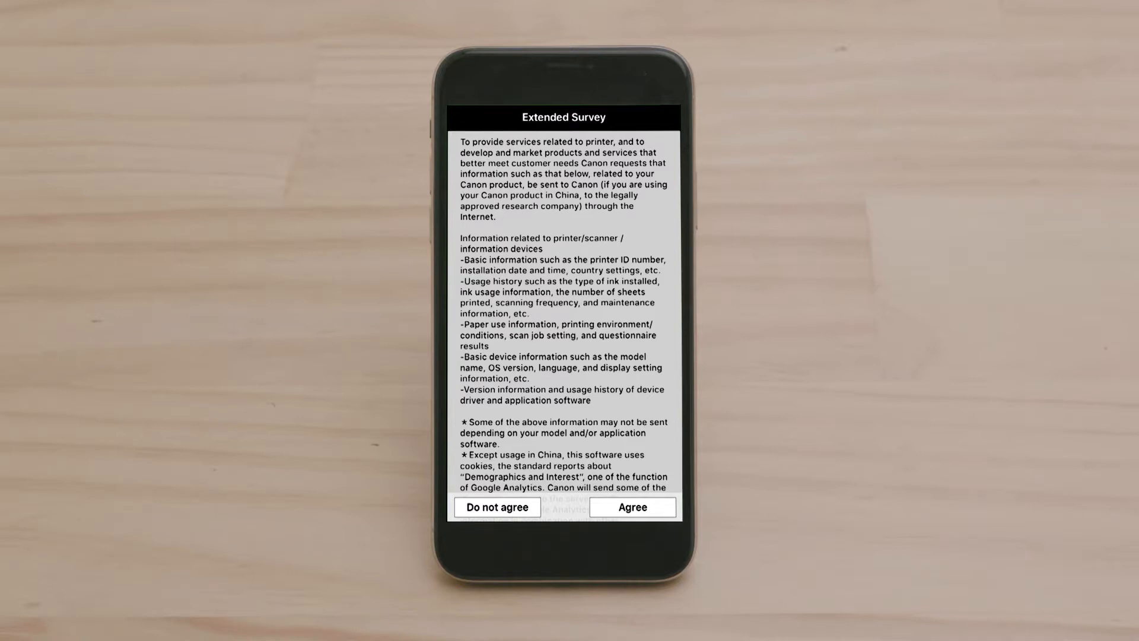
# Agree to the Extended Survey and confirm setting up the connected printer
pyautogui.click(630, 507)
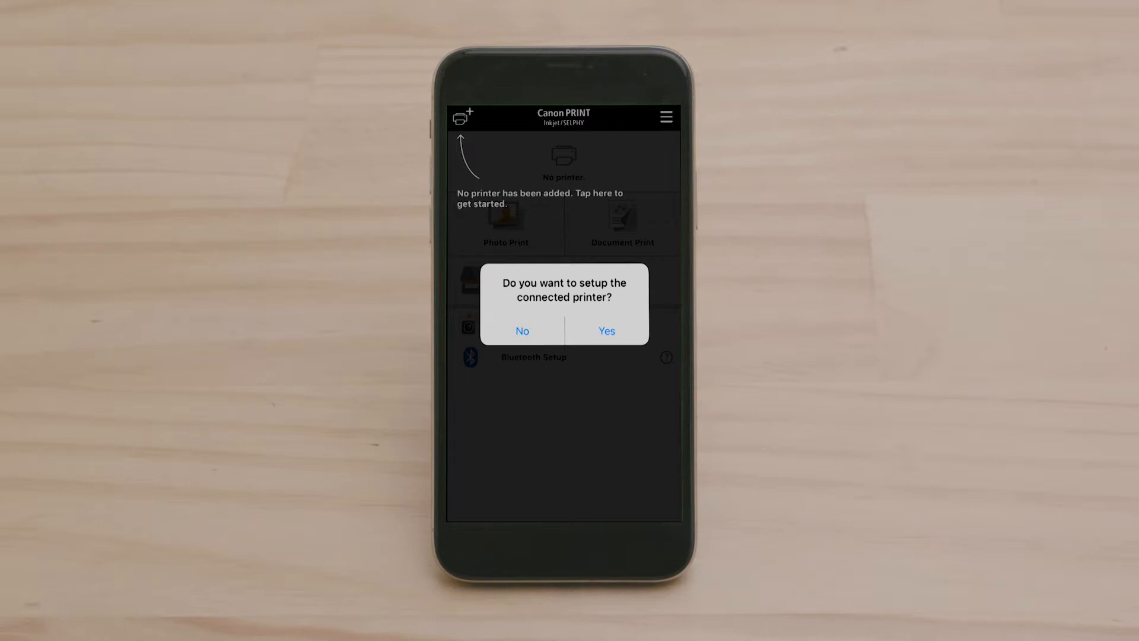
pyautogui.click(606, 331)
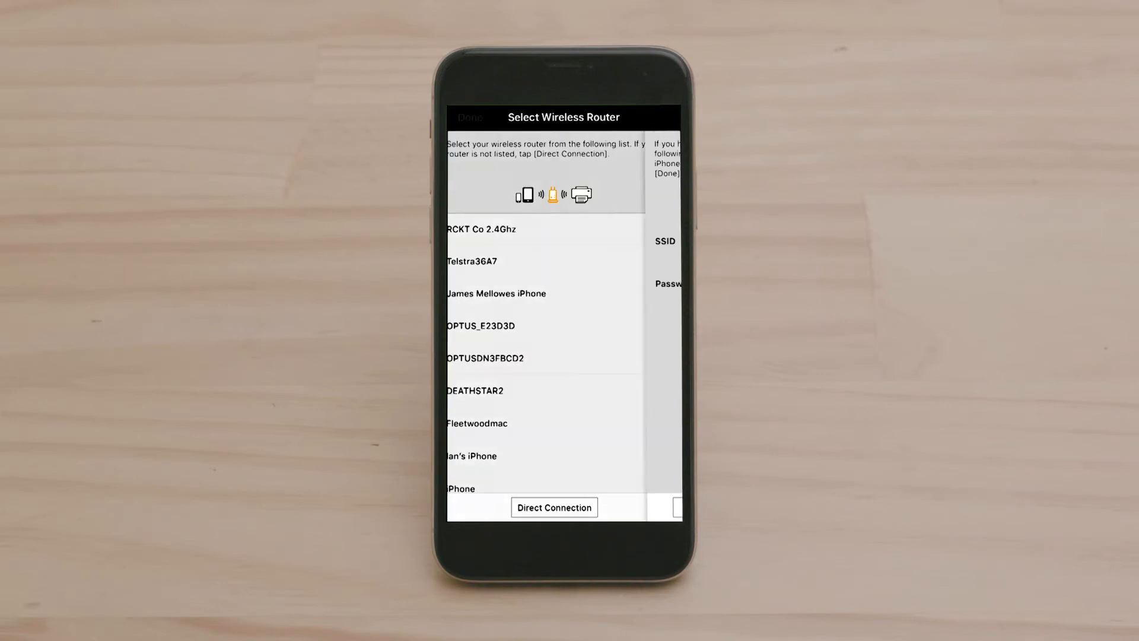
# Finish direct connection setup and join the printer's DIRECT-inB1-TS9500series Wi-Fi network
pyautogui.click(554, 506)
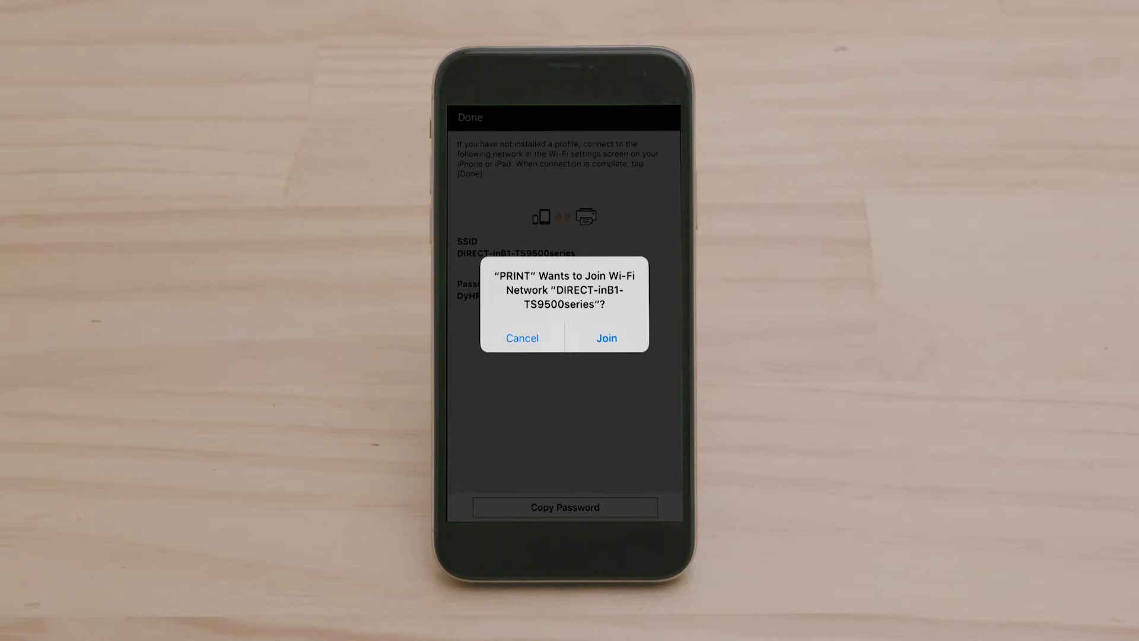
pyautogui.click(605, 338)
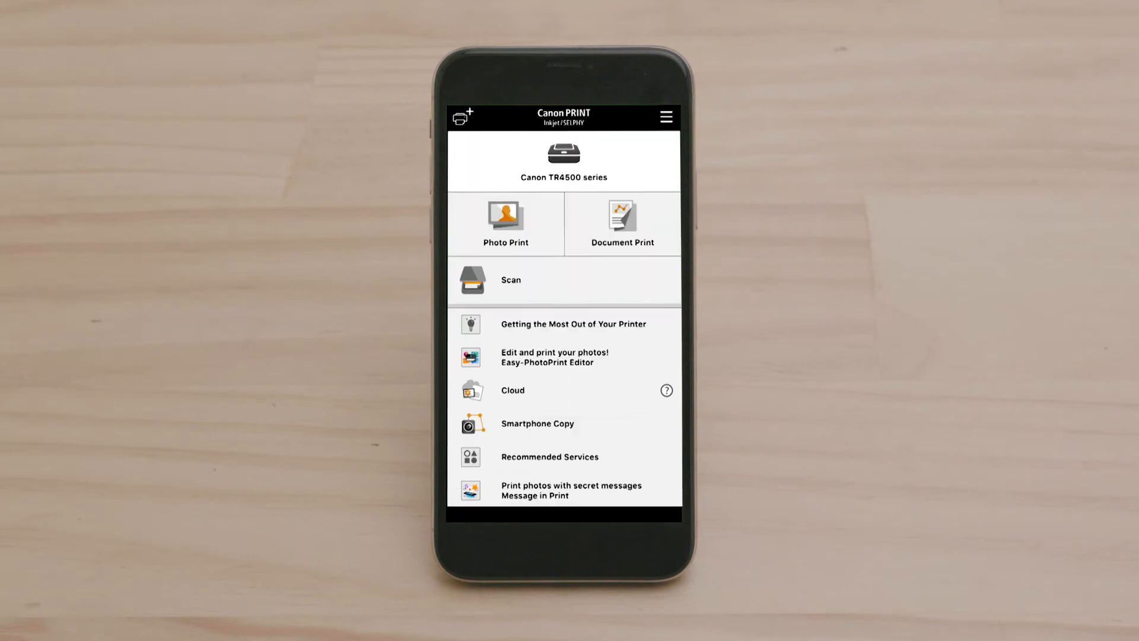